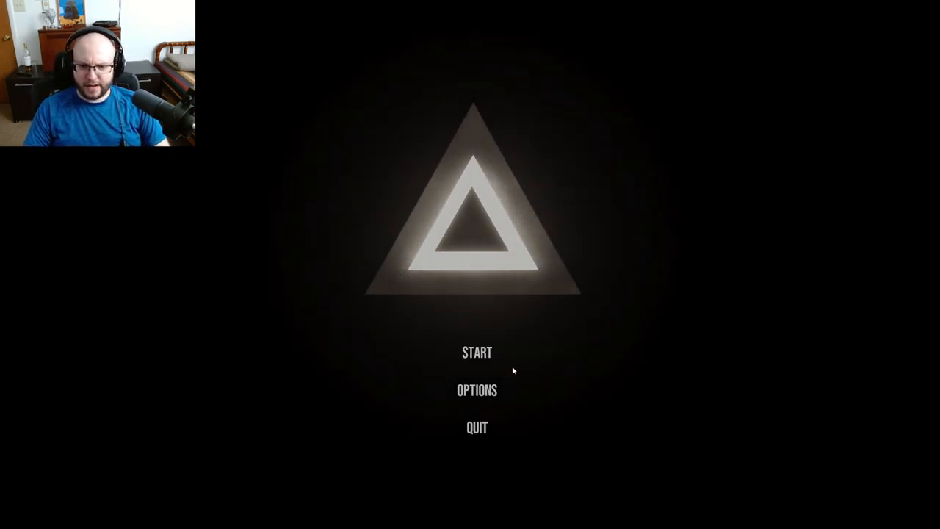
Start a new game from the title menu.
left_click(476, 391)
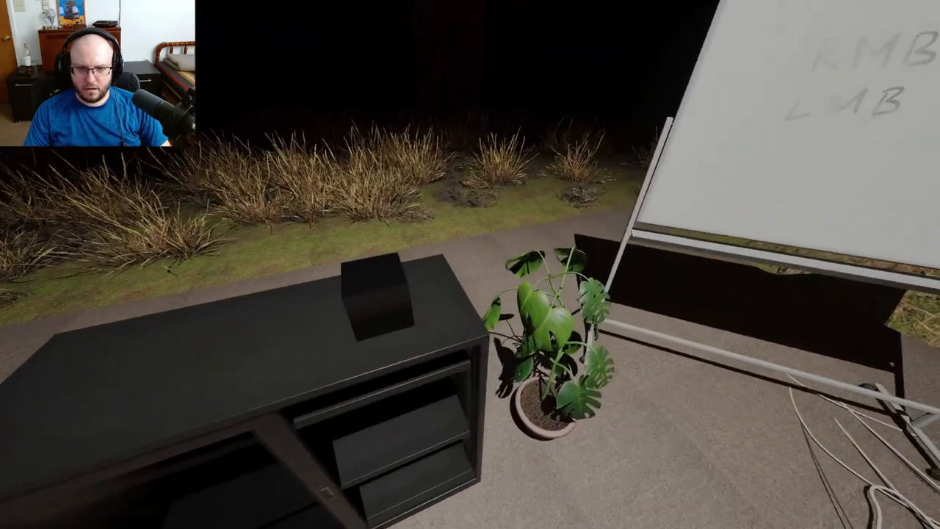
Dismiss the pause menu and continue from the outdoor starting area.
key("Escape")
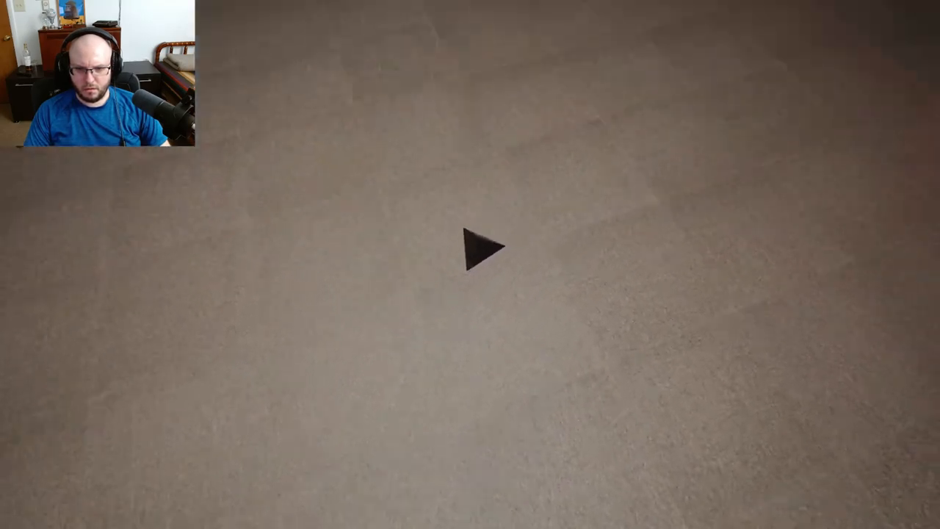
left_click(484, 246)
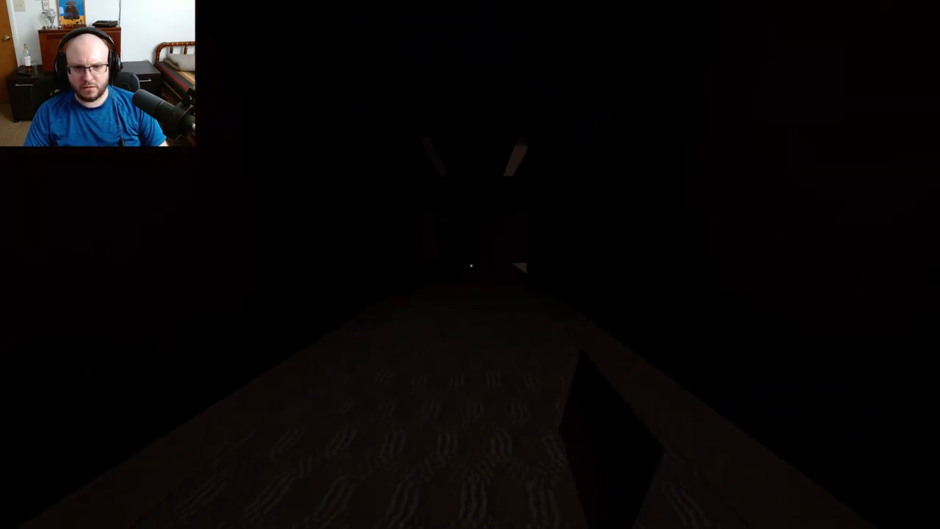
mouse_move(470, 265)
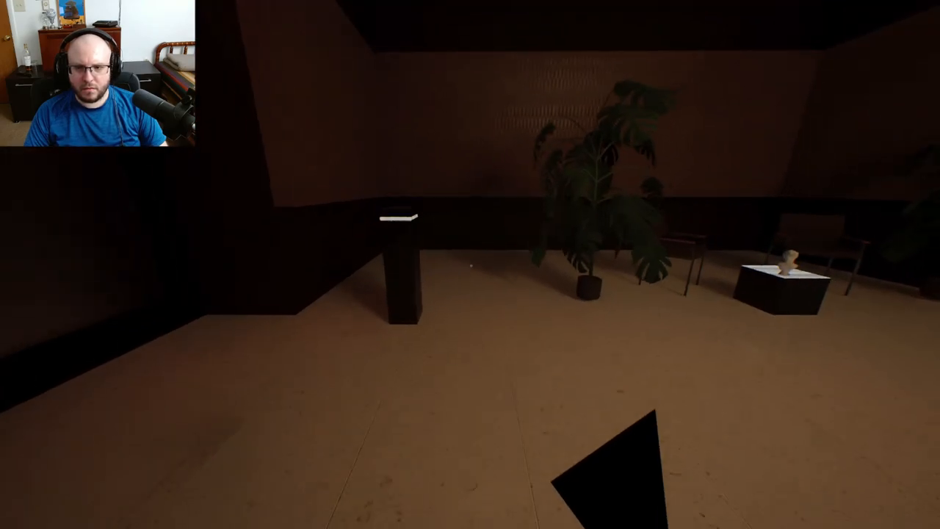
mouse_move(470, 264)
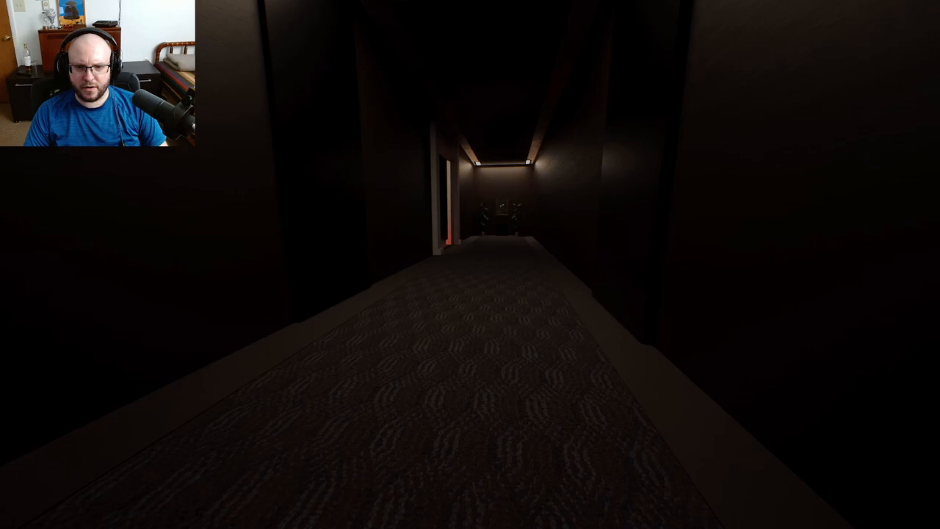
Walk forward down the dark carpeted hallway toward the lit far end.
key("w")
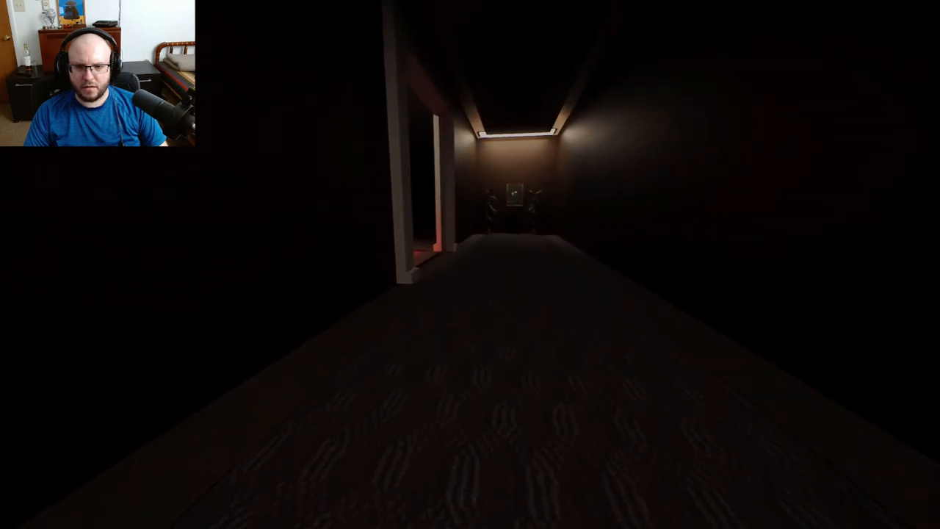